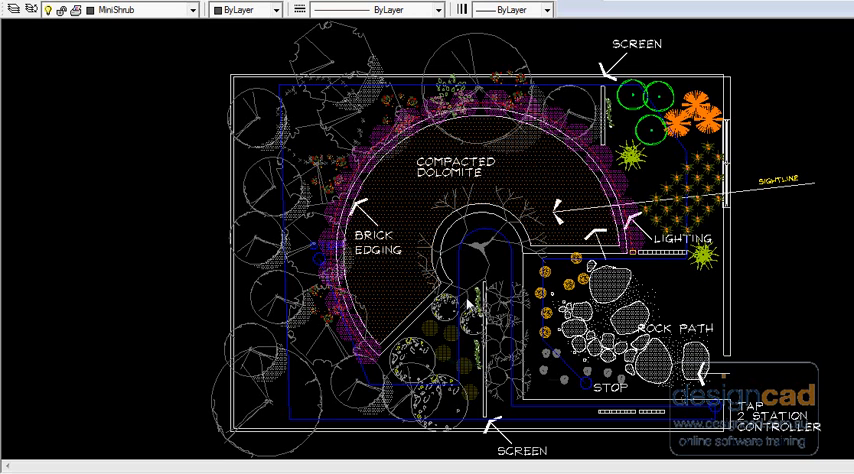
mouse_move(468, 298)
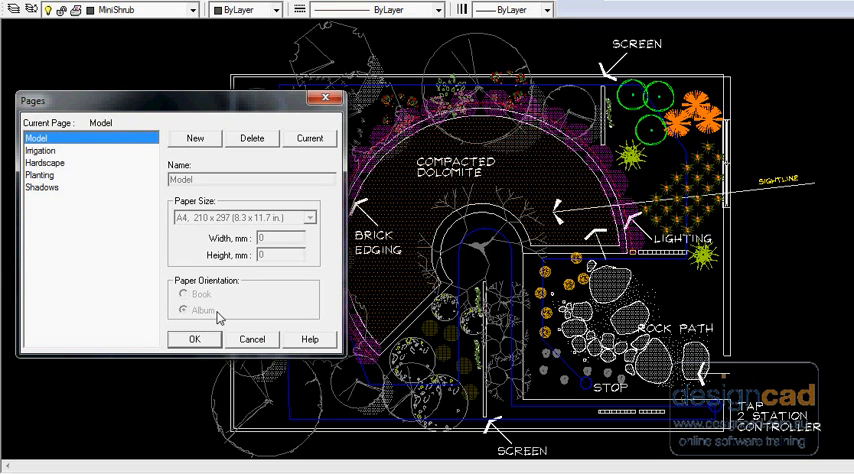
mouse_move(100, 256)
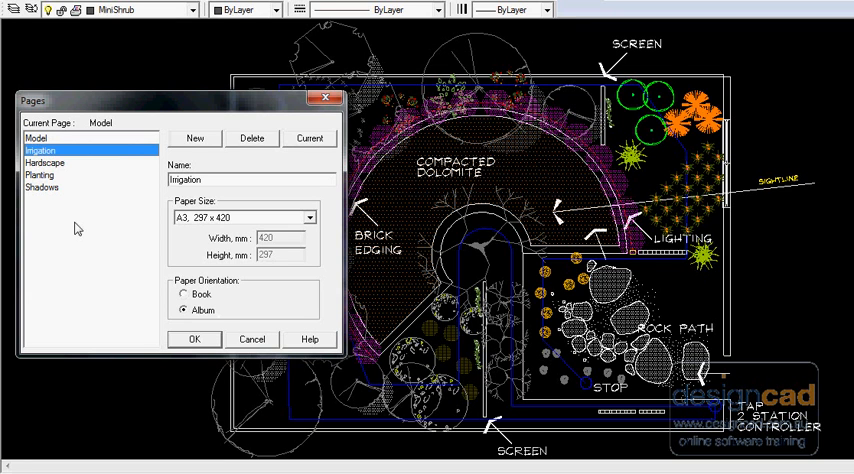
mouse_move(184, 256)
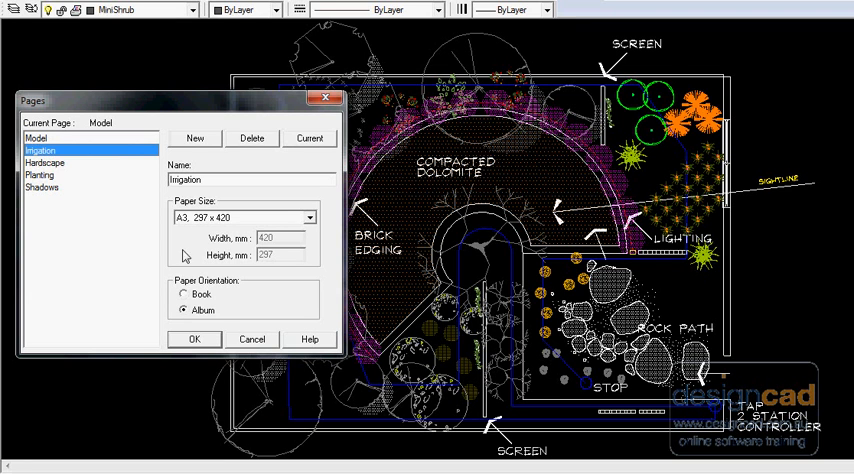
mouse_move(200, 228)
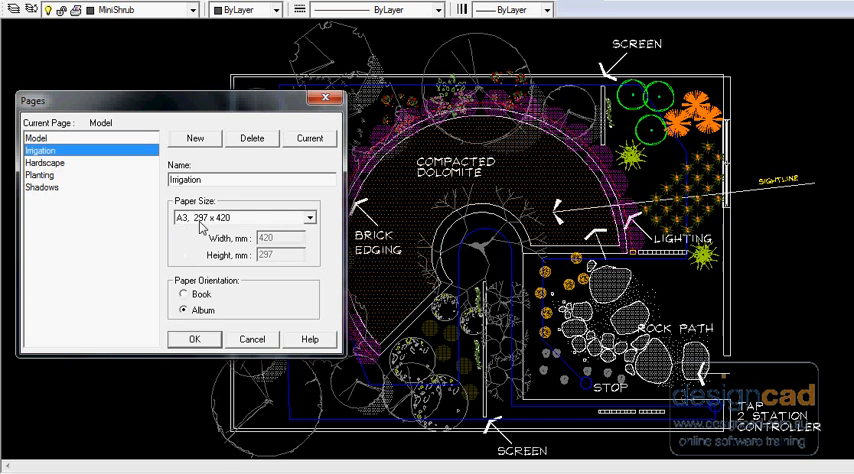
- Make the Irrigation page, an A3 Album sheet, the current page
left_click(310, 138)
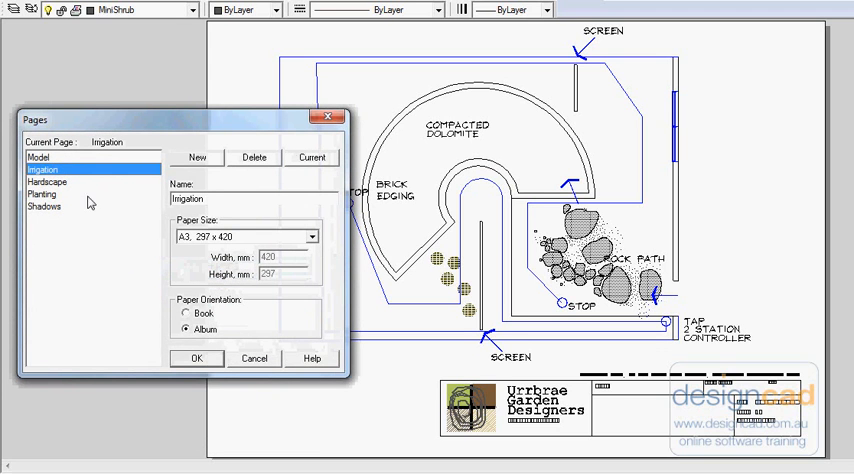
- Select the Shadows page in the Pages list and confirm it as current
left_click(44, 208)
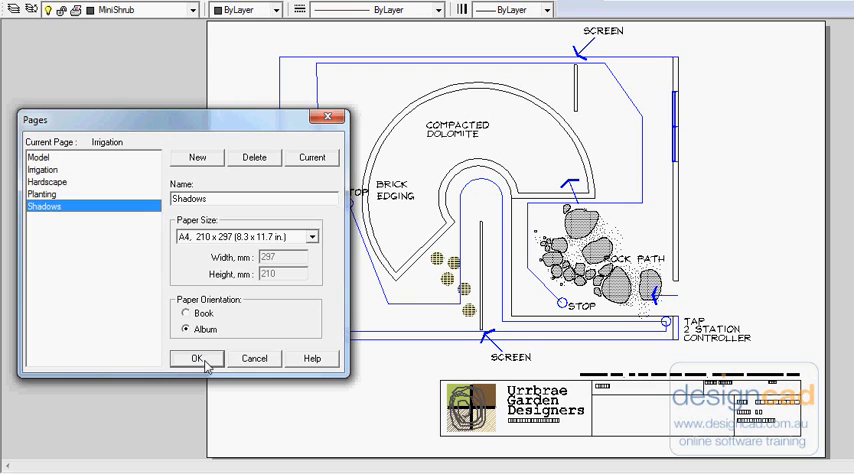
left_click(196, 358)
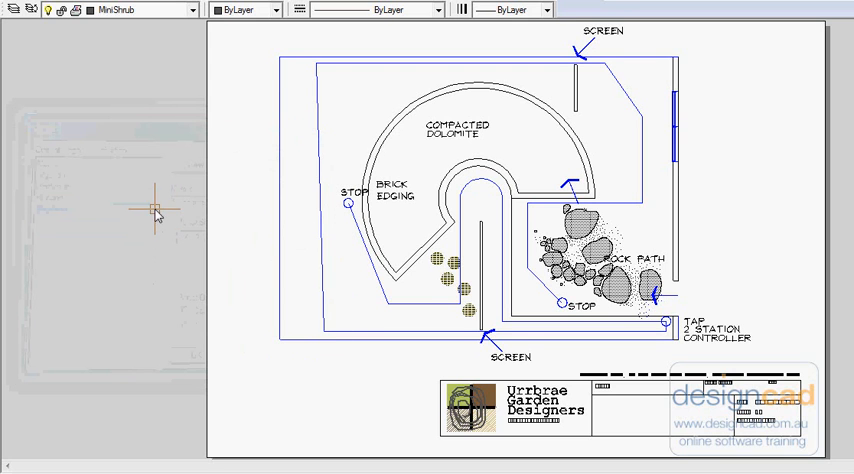
mouse_move(136, 184)
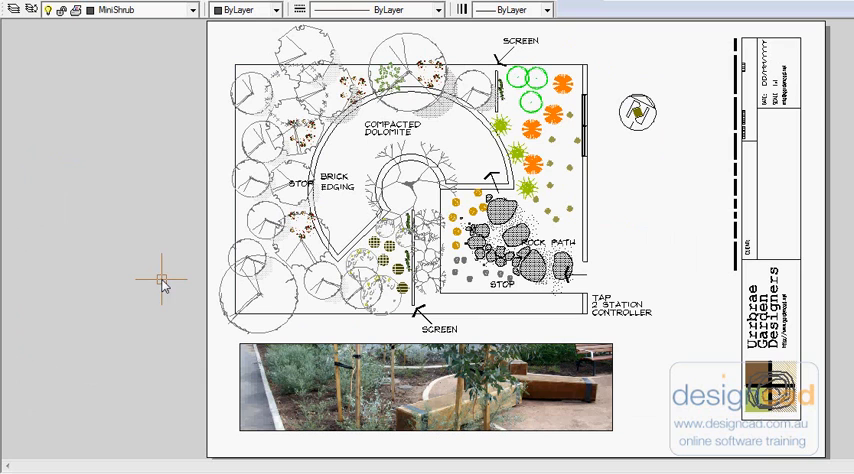
mouse_move(404, 340)
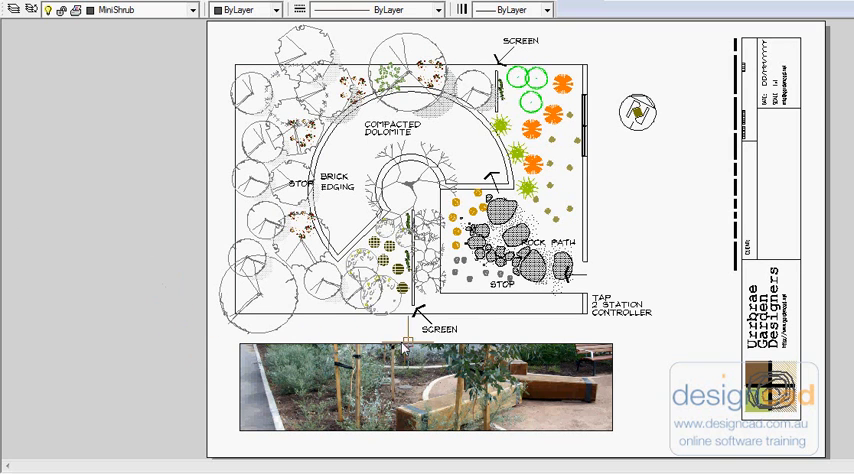
mouse_move(550, 420)
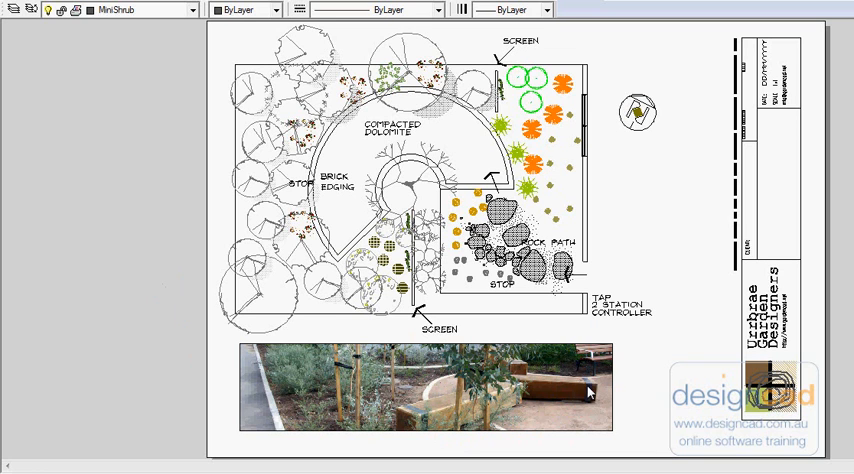
mouse_move(472, 408)
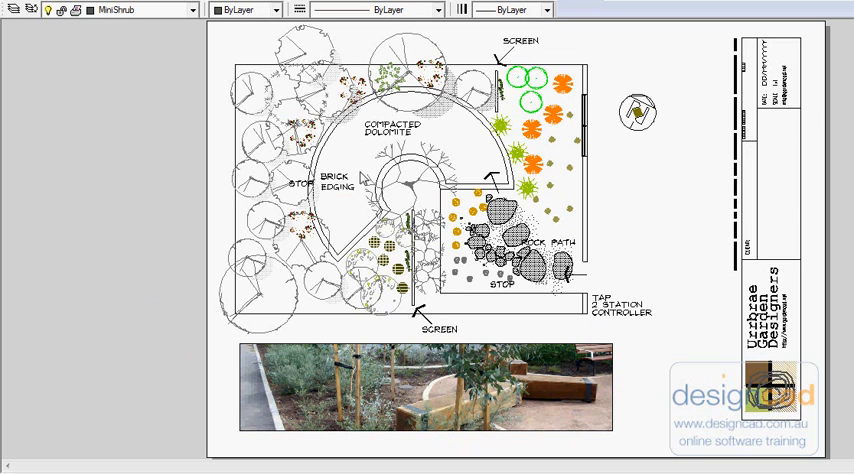
mouse_move(540, 400)
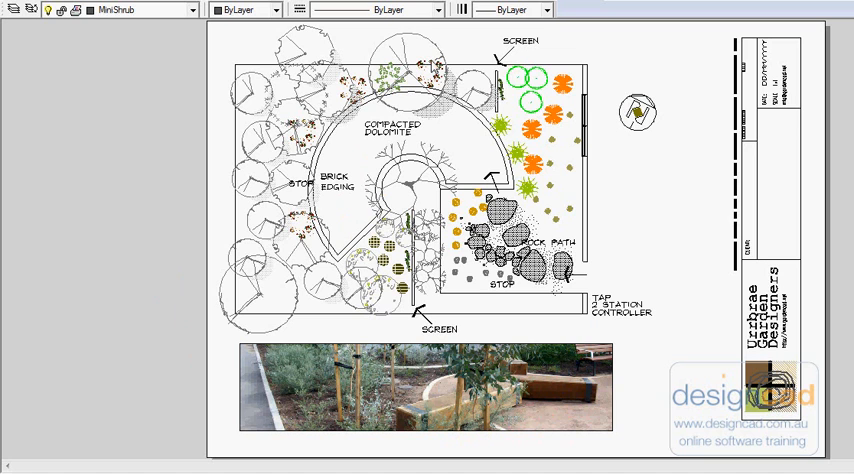
mouse_move(644, 194)
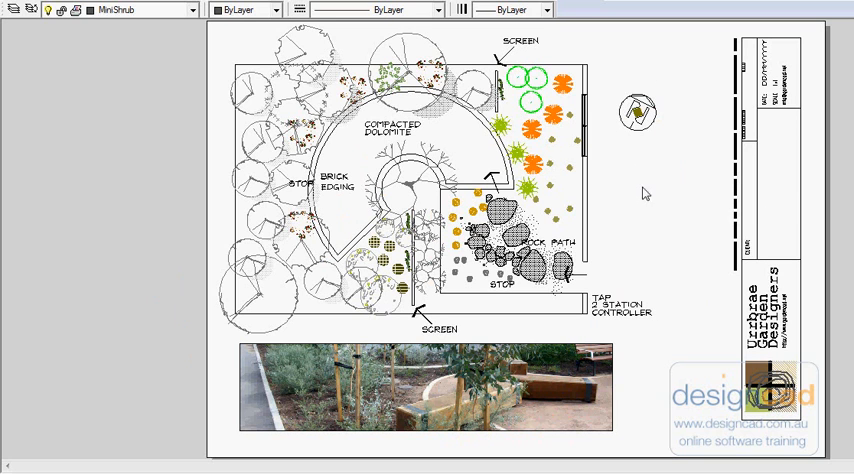
mouse_move(110, 218)
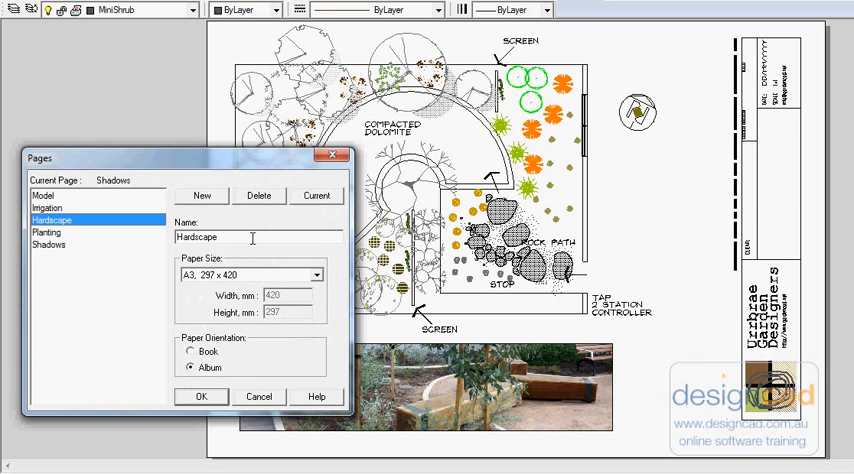
- Set Hardscape as the current page and confirm the page settings
left_click(316, 196)
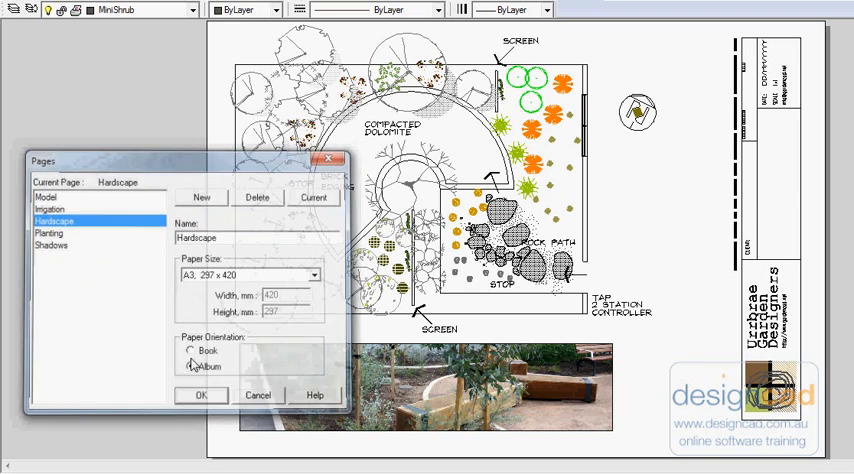
left_click(200, 394)
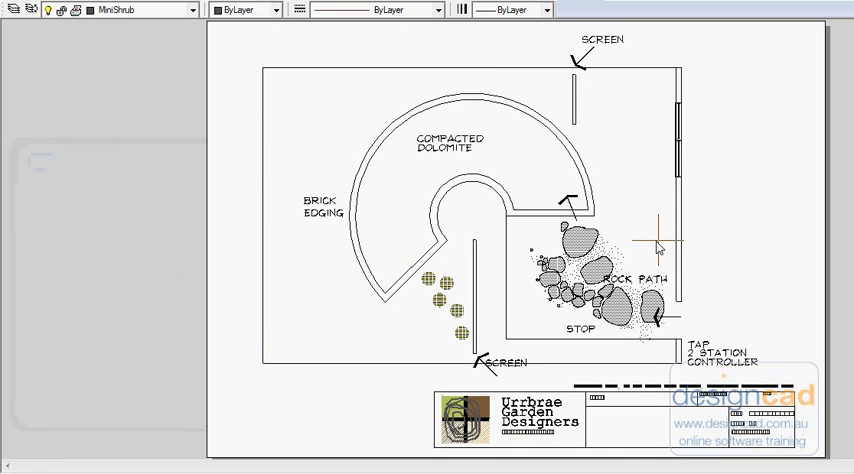
mouse_move(420, 292)
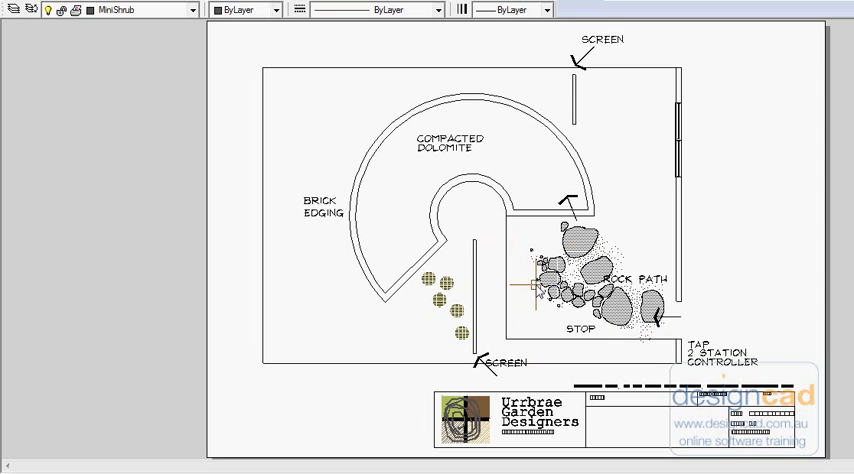
- Bring the page options back up over the Hardscape sheet
right_click(158, 280)
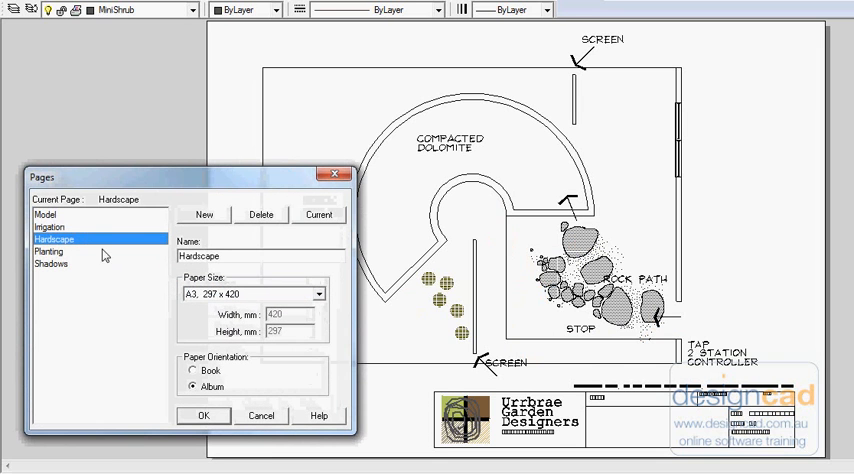
- Keep the Planting page on A3 paper and make it the current page
left_click(48, 252)
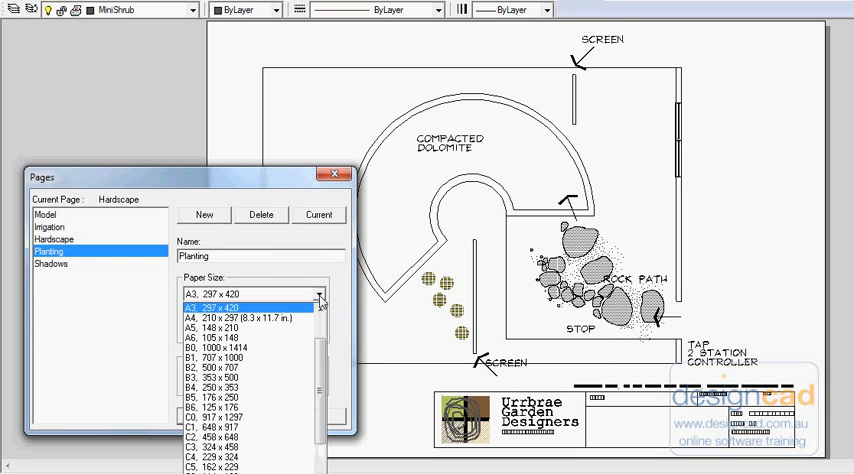
left_click(256, 300)
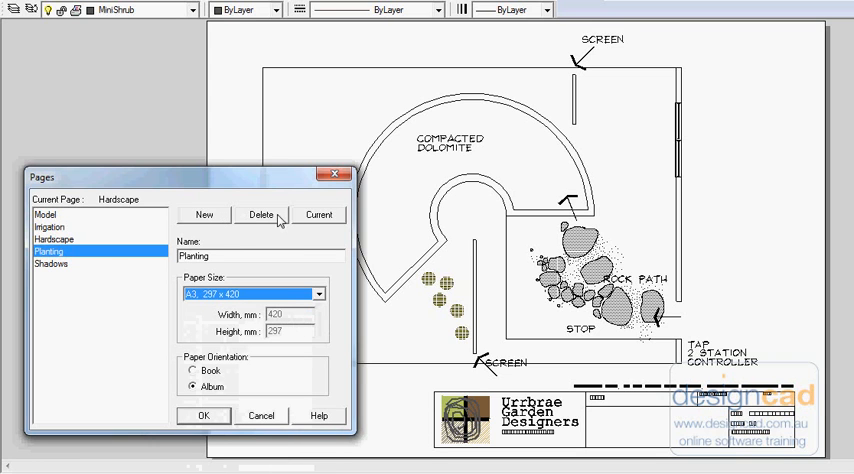
left_click(204, 416)
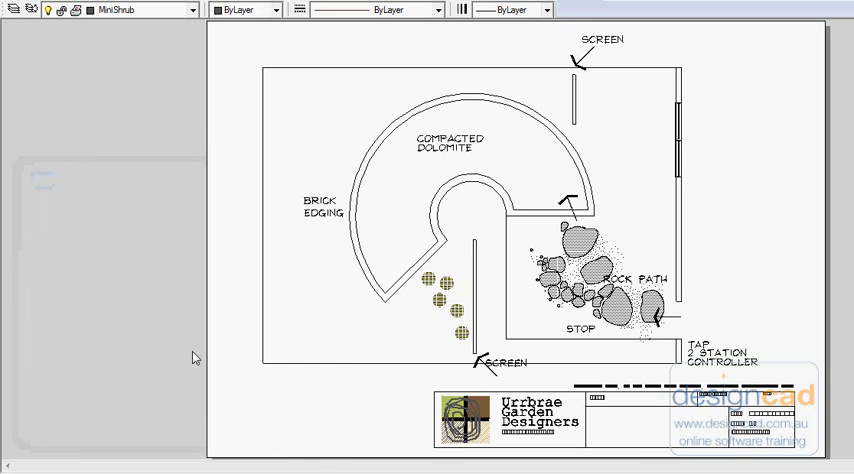